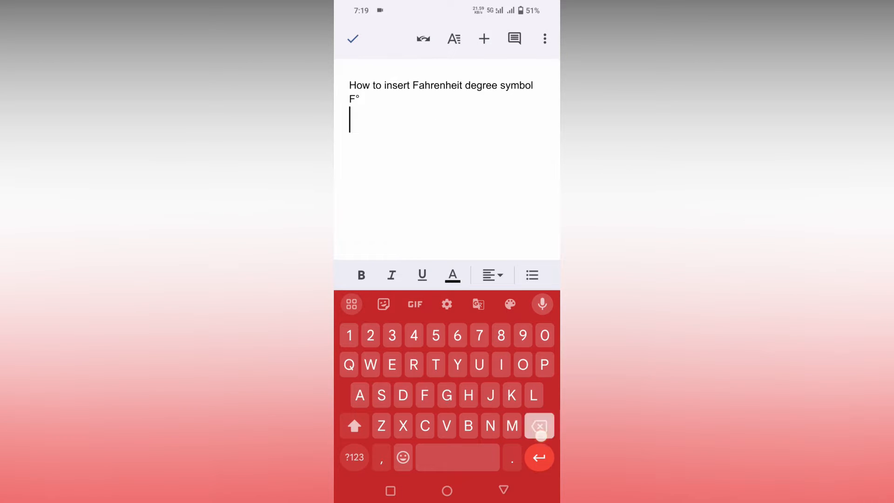
Remove the degree line and retitle the document 'How to insert sticker symbol'.
click(539, 426)
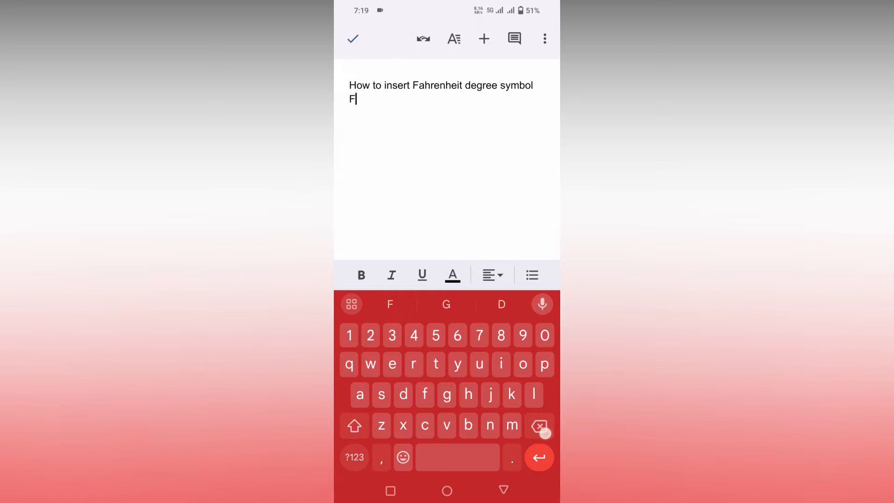
double_click(438, 85)
text(s)
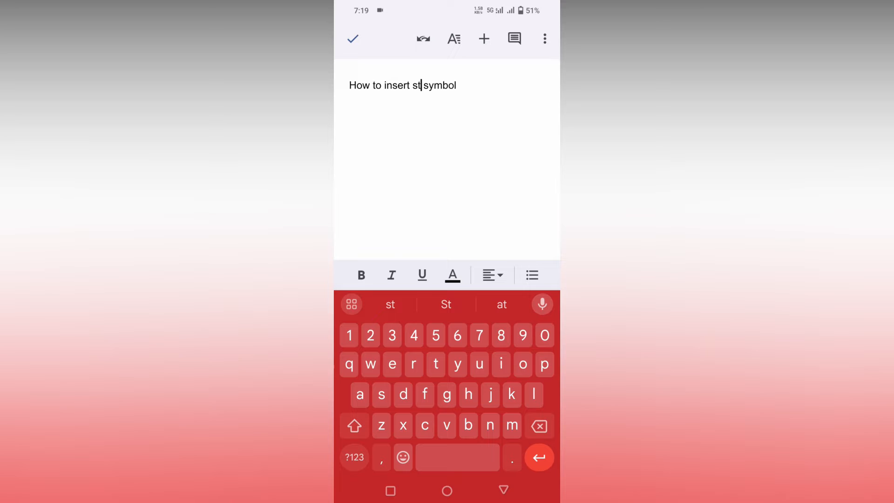
text(icker)
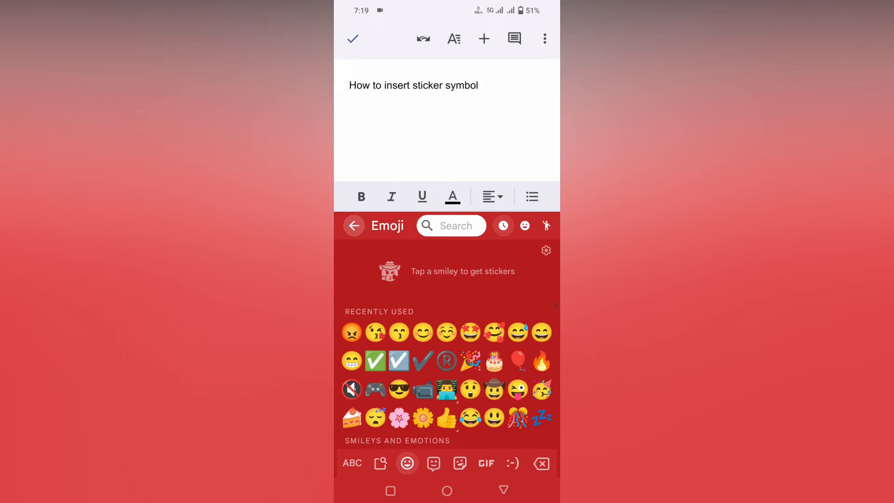
Add the pointing-hands and peace-sign Gboard stickers under the heading, then start a sticker search.
click(459, 463)
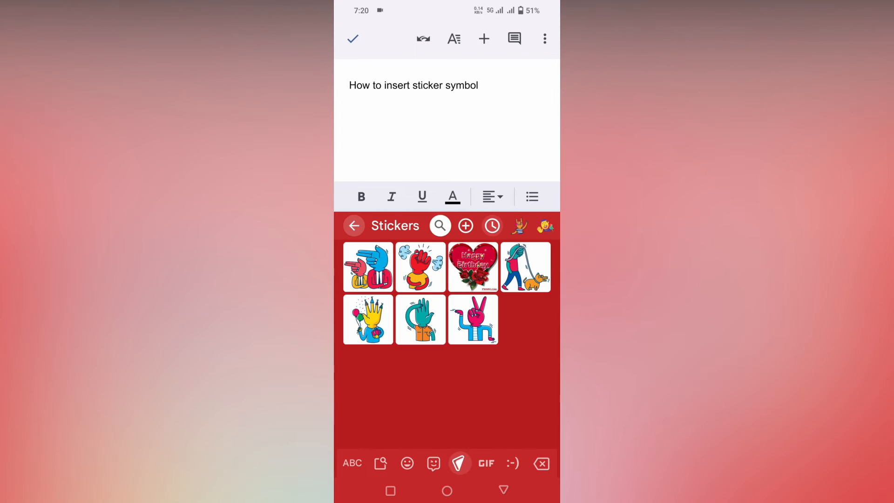
click(459, 463)
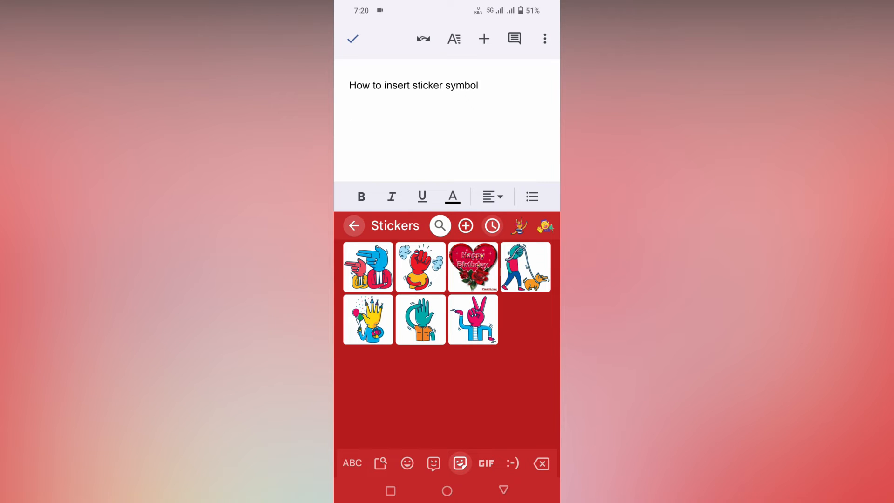
click(367, 268)
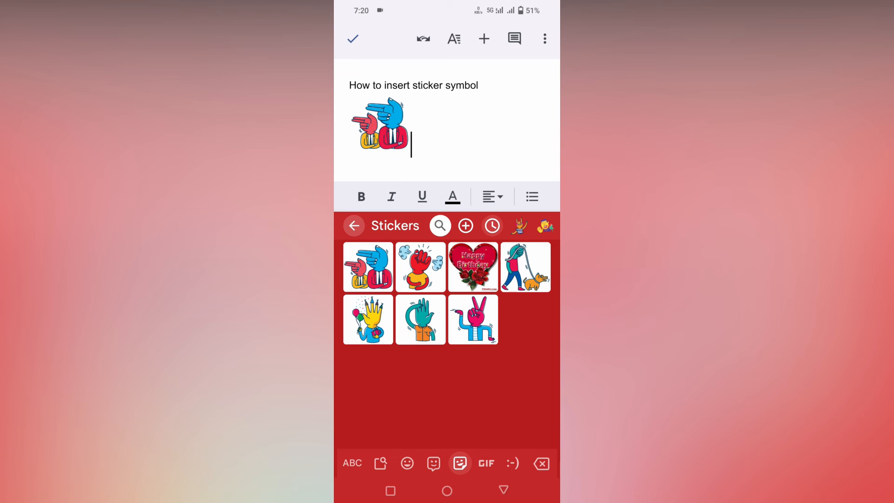
click(473, 319)
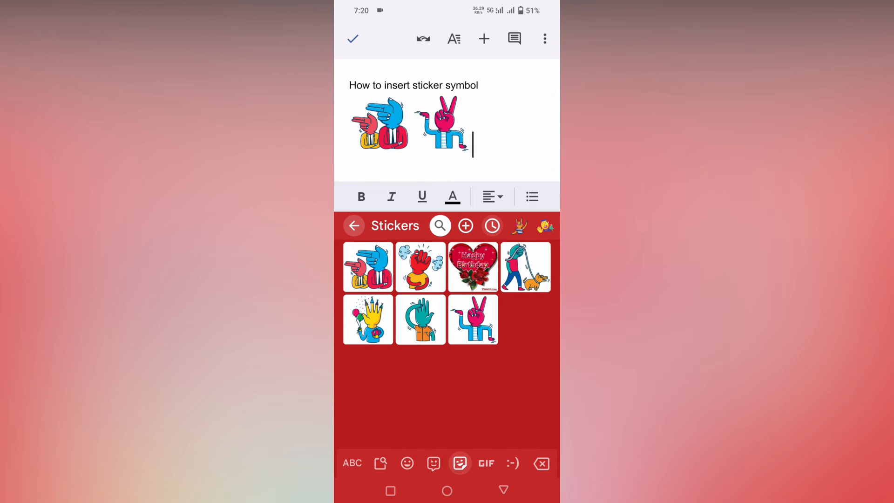
click(439, 225)
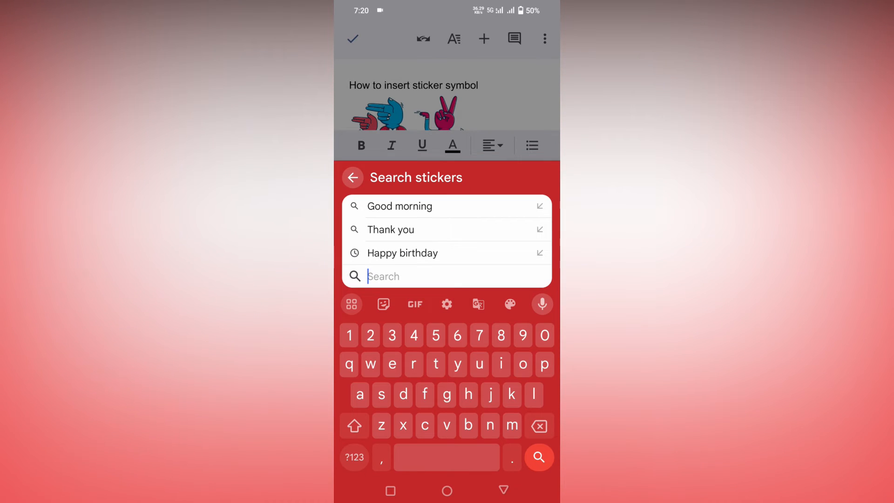
Search stickers for 'Thank you', then search again for 'work'.
click(390, 229)
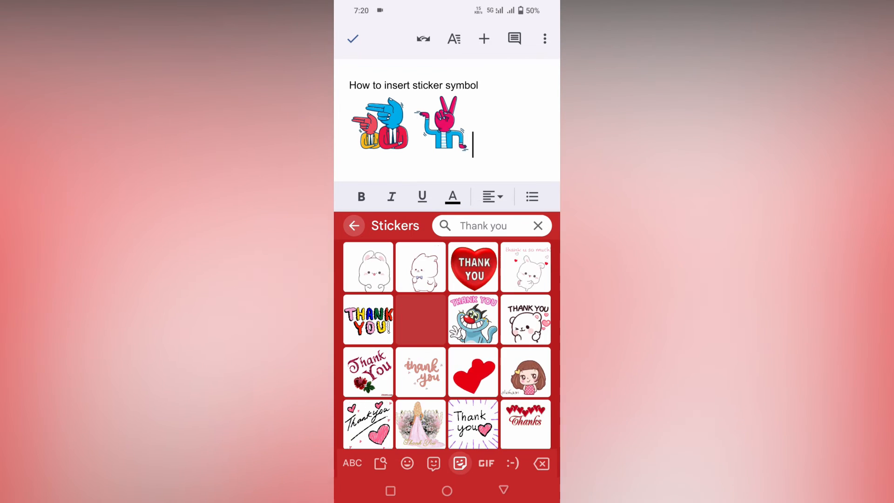
click(484, 225)
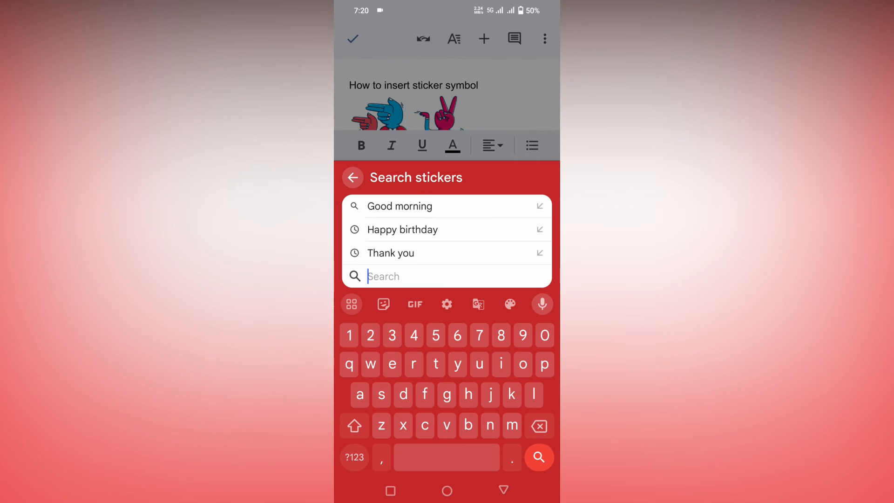
text(wor)
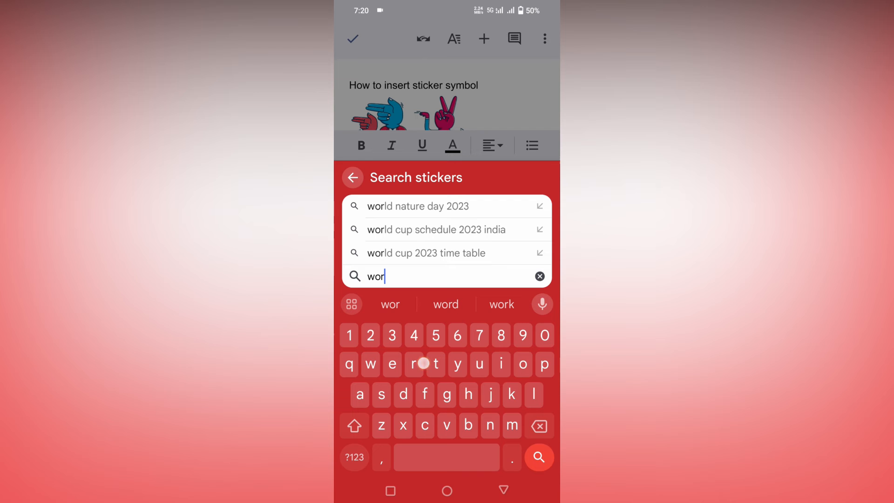
click(500, 304)
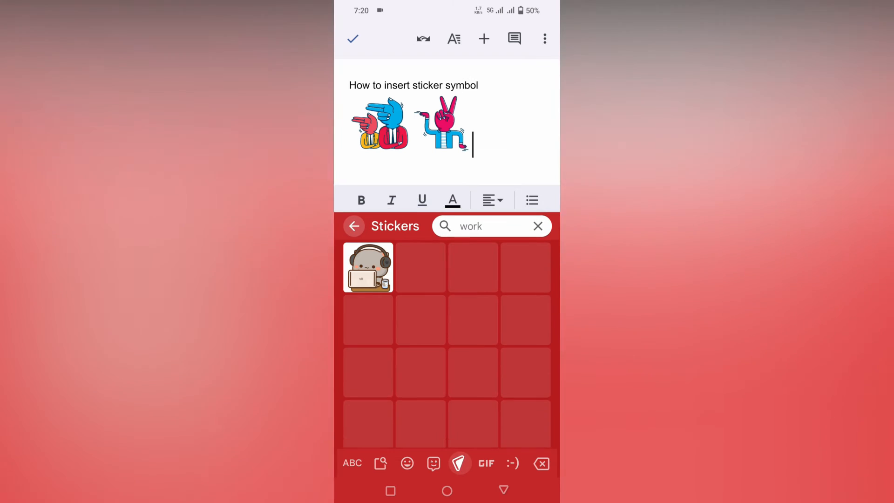